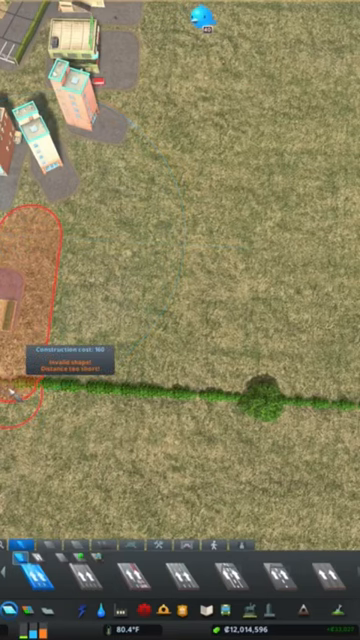
Place the large multi-lane roundabout intersection on the grassland beside the city
click(180, 430)
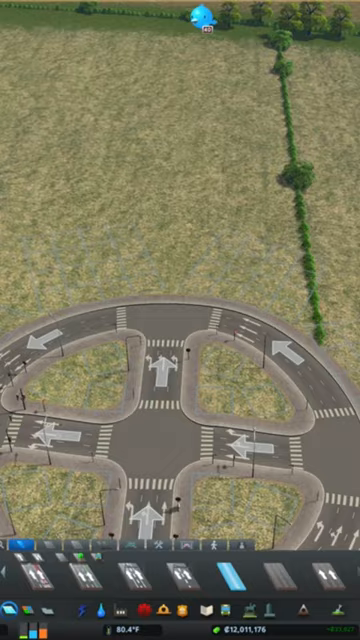
scroll(down, 3)
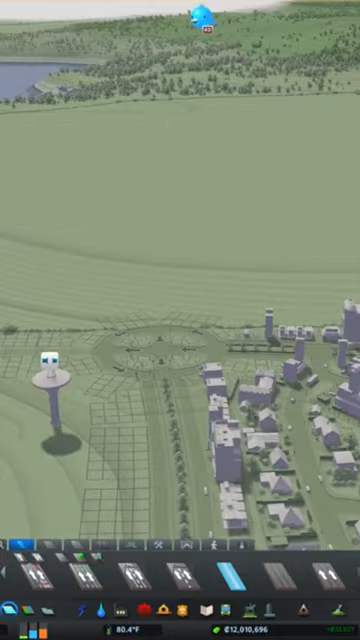